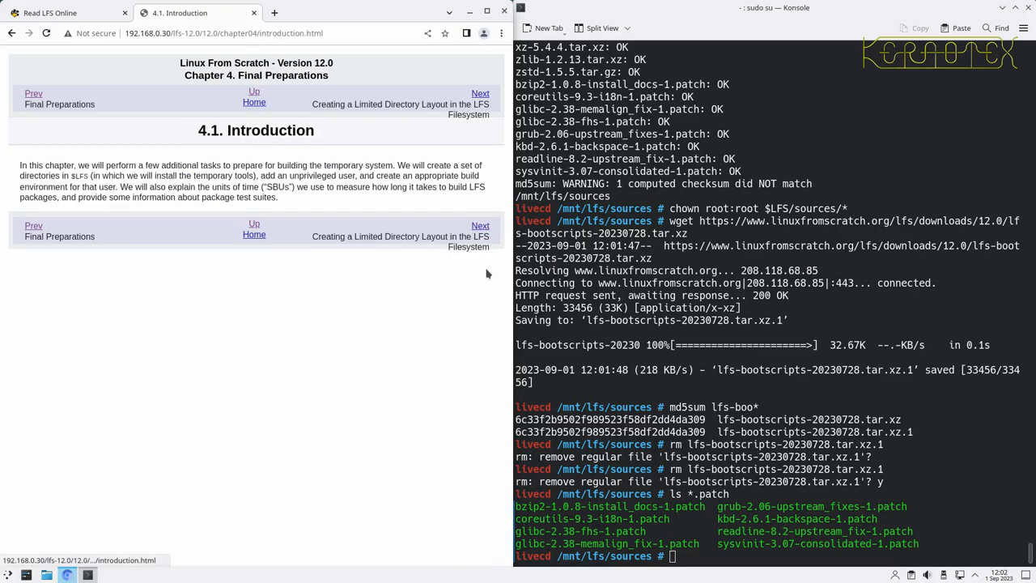
# Create the LFS directory layout from section 4.2 after checking $LFS, then start mkdir -pv $LFS/tools
pyautogui.click(479, 93)
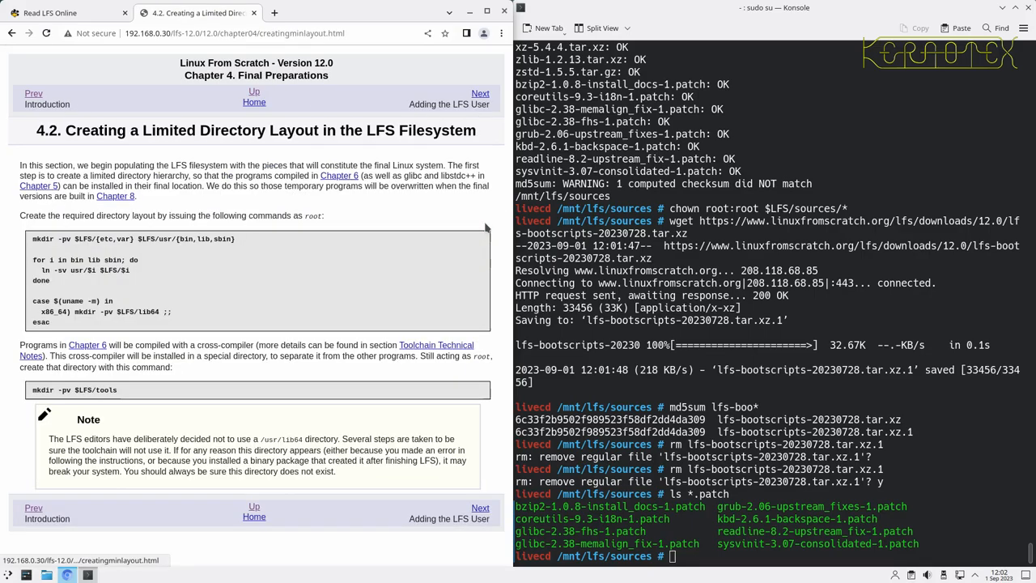
pyautogui.moveTo(465, 257)
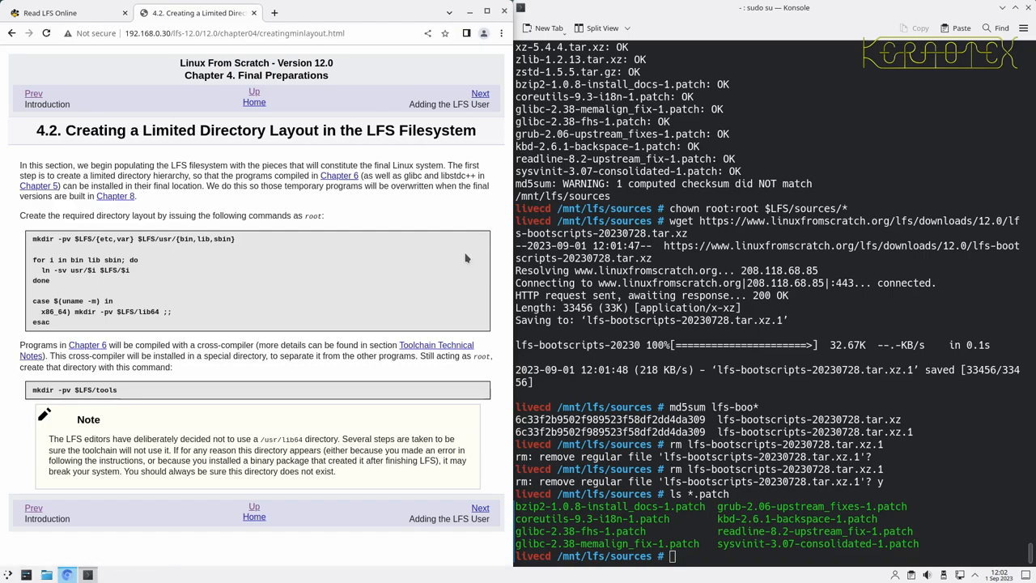
pyautogui.moveTo(29, 238)
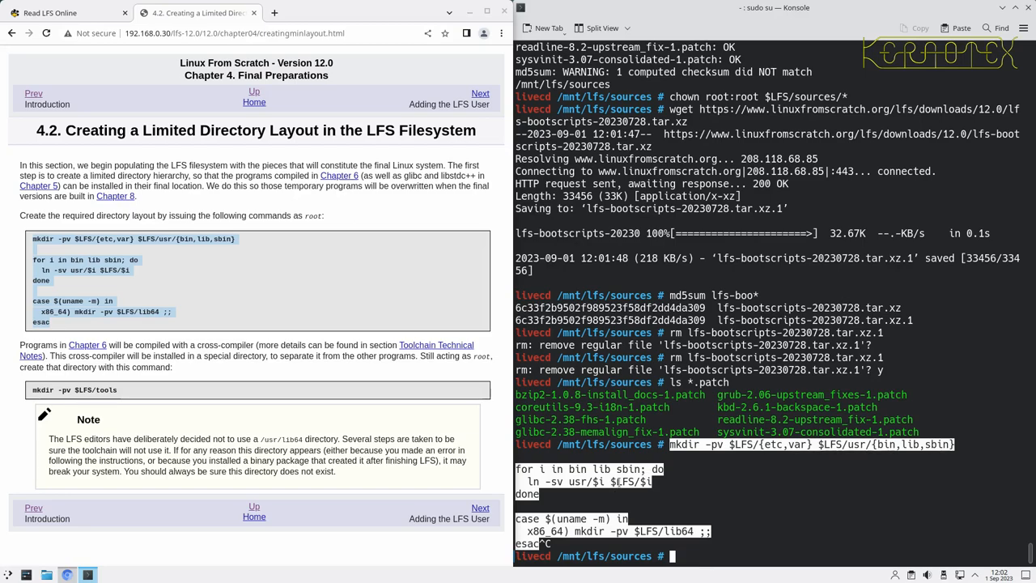
pyautogui.write('echo $LFS')
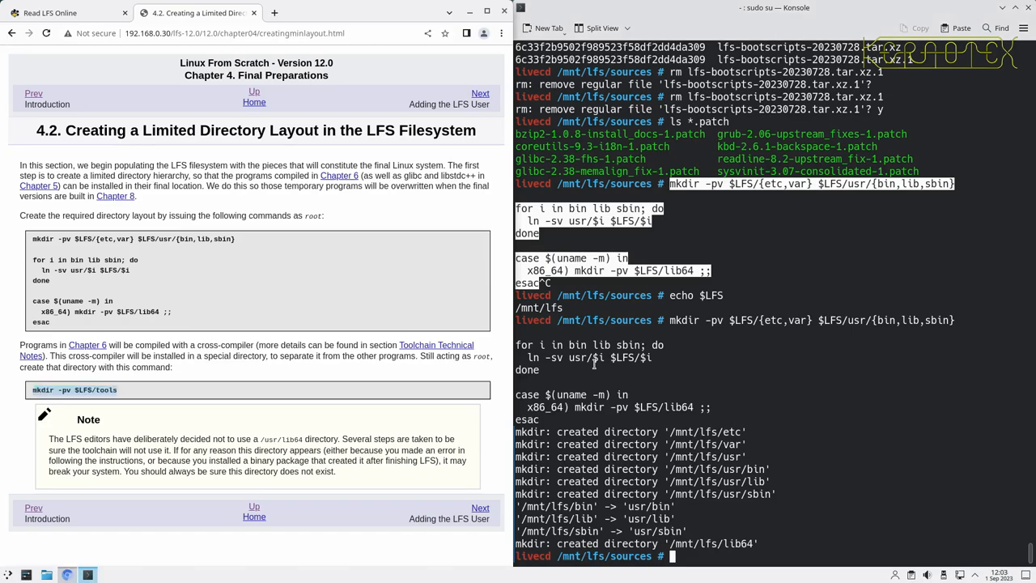
pyautogui.write('mkdir -pv $LFS/tools')
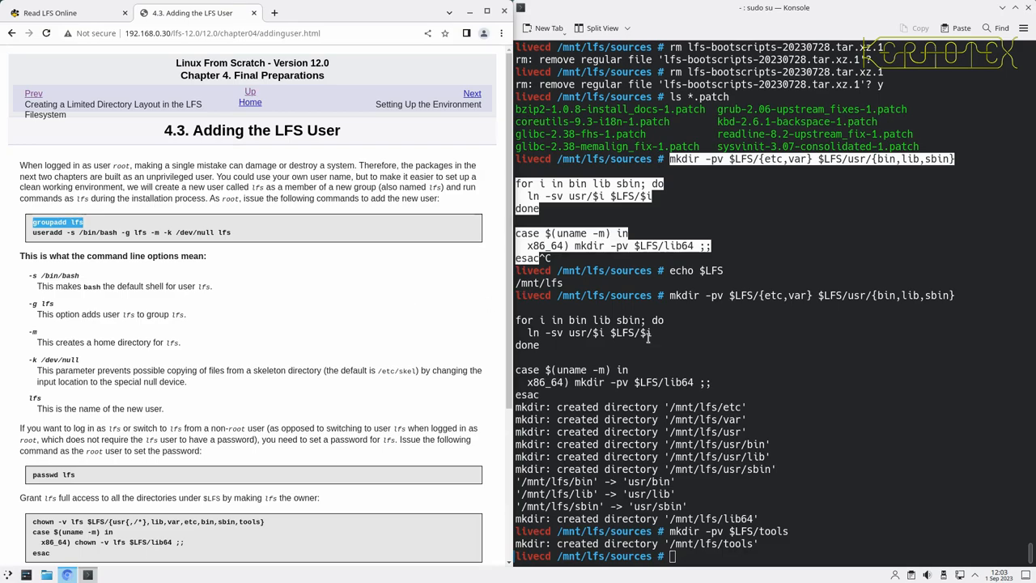
# Add the lfs group and copy the book's useradd command to create the lfs user
pyautogui.write('groupadd lfs')
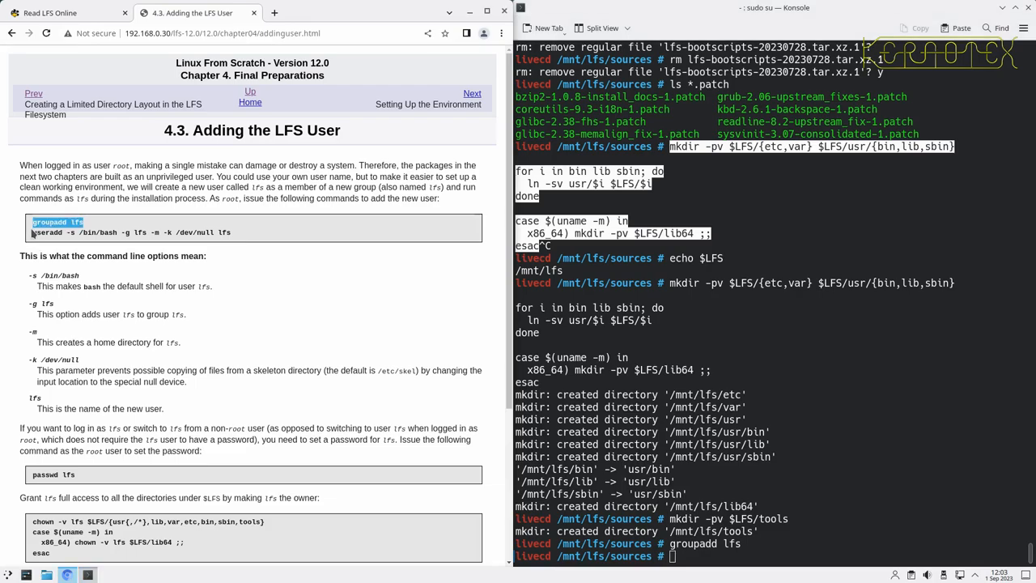
pyautogui.moveTo(33, 232); pyautogui.dragTo(207, 255)
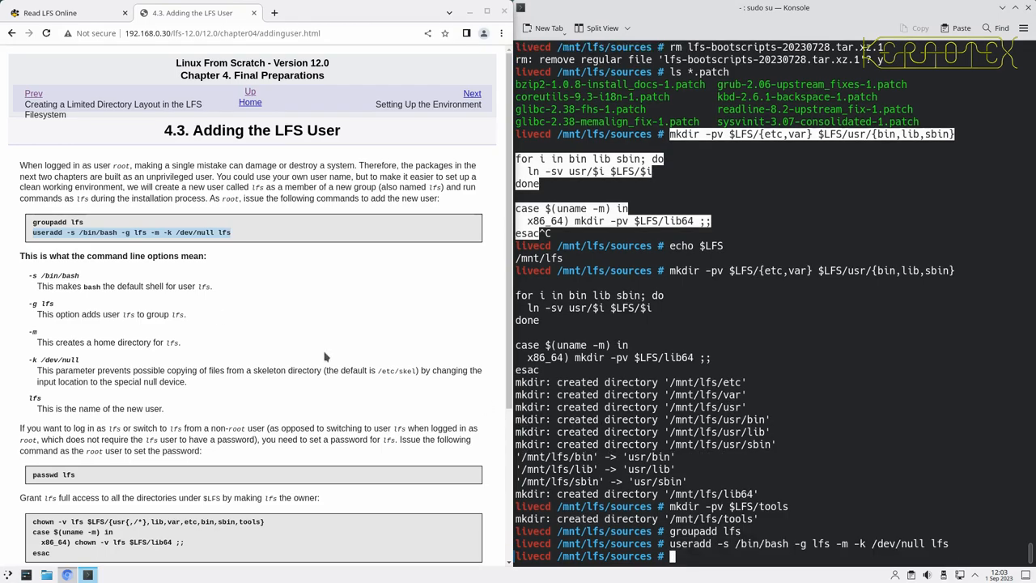
pyautogui.scroll(-3)
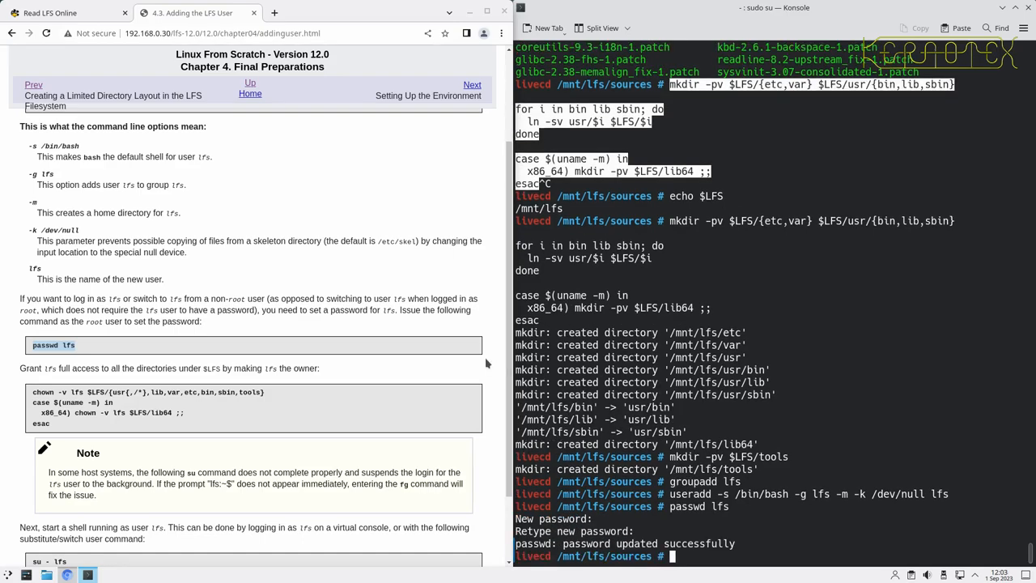
# Scroll the book to the chown -v lfs block covering usr, tools and lib64
pyautogui.scroll(-3)
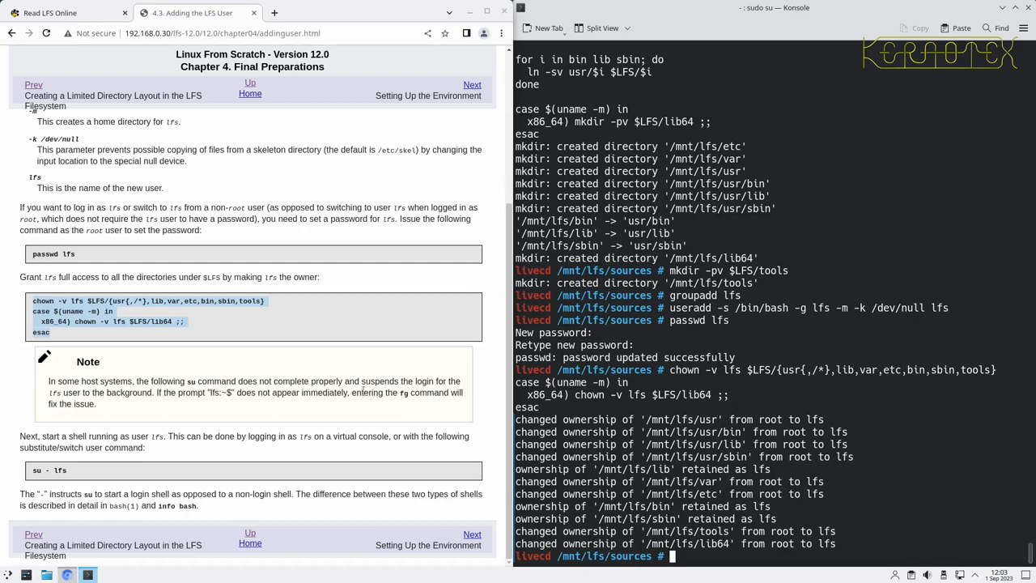
pyautogui.moveTo(233, 407)
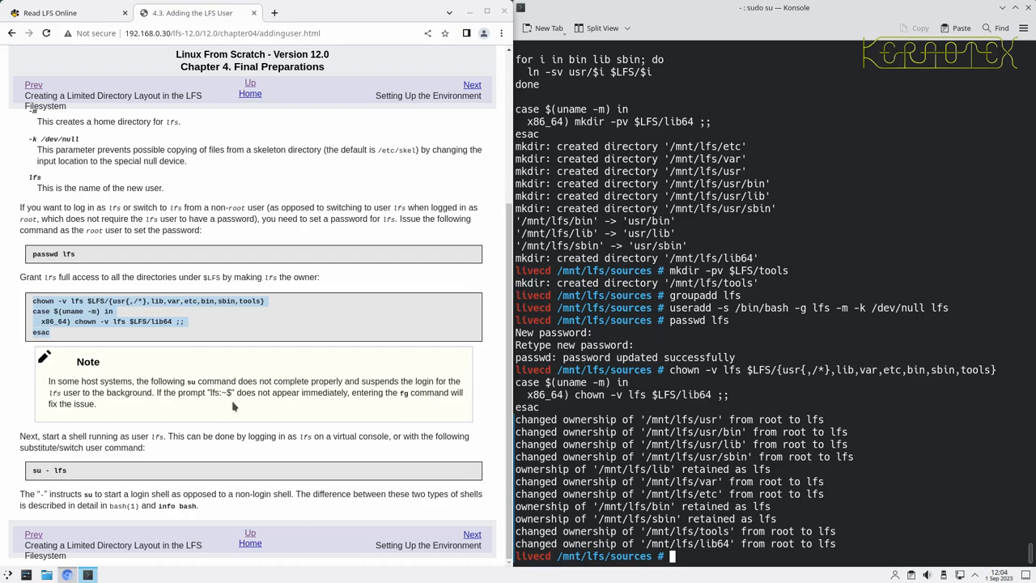
pyautogui.moveTo(178, 403)
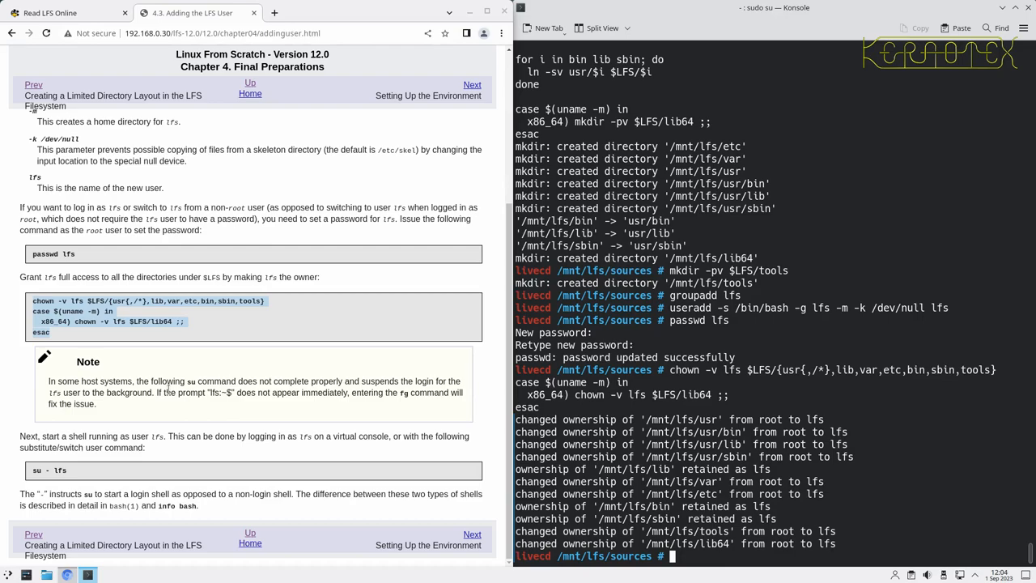
pyautogui.moveTo(314, 409)
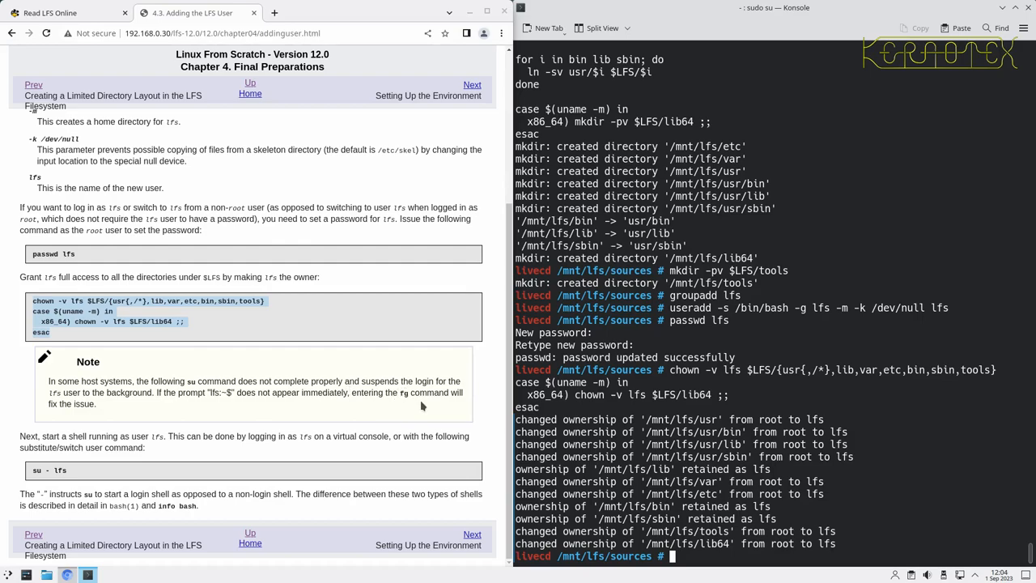
pyautogui.moveTo(201, 403)
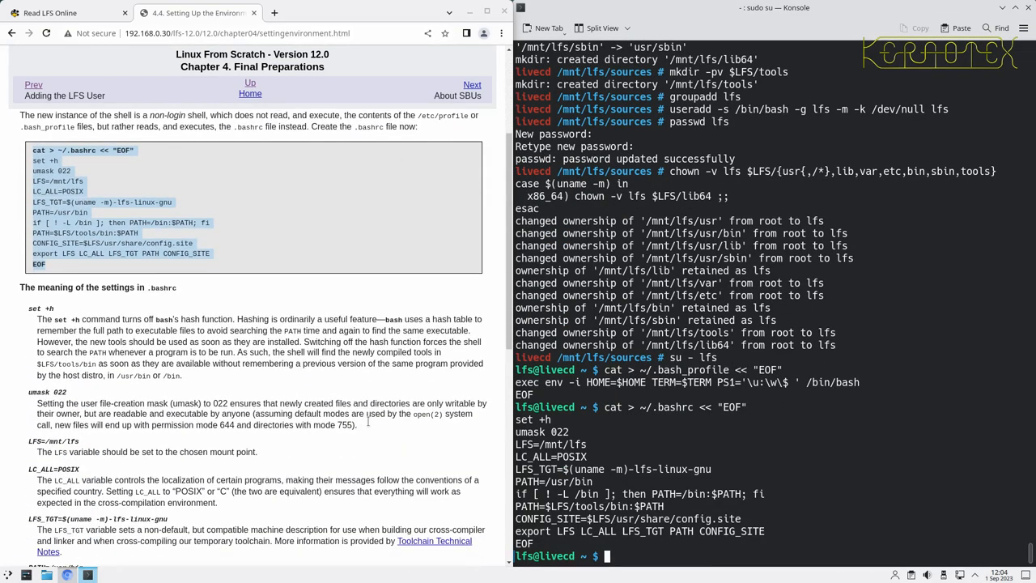
# As lfs, copy the ~/.bash_profile and ~/.bashrc heredoc blocks from section 4.4
pyautogui.scroll(-3)
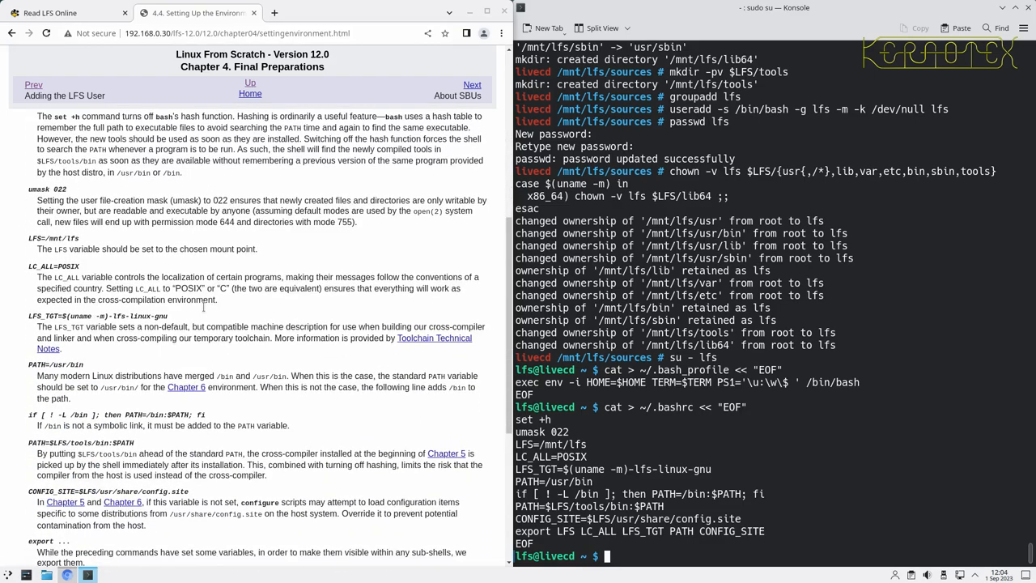
pyautogui.scroll(-3)
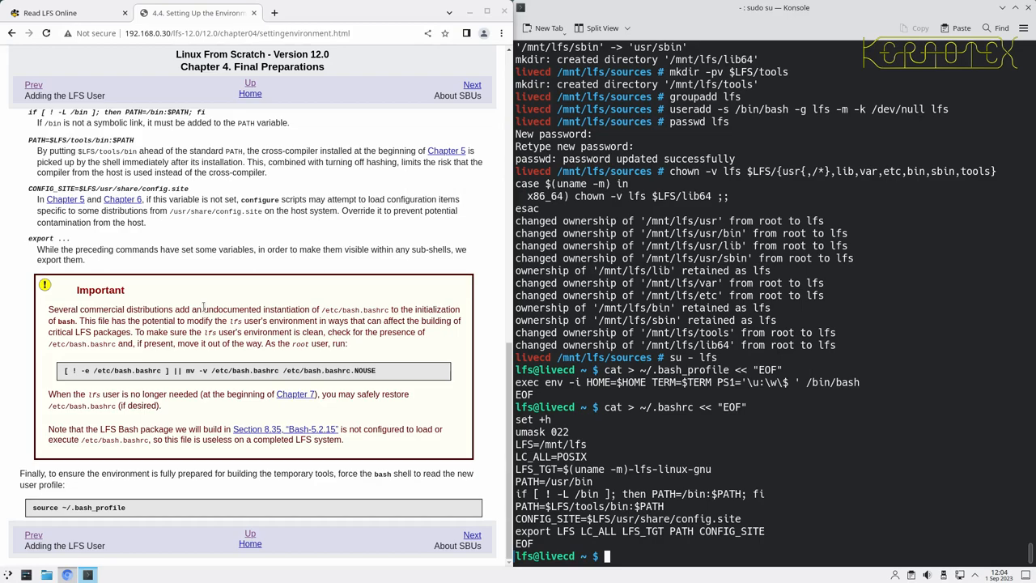
pyautogui.moveTo(254, 331)
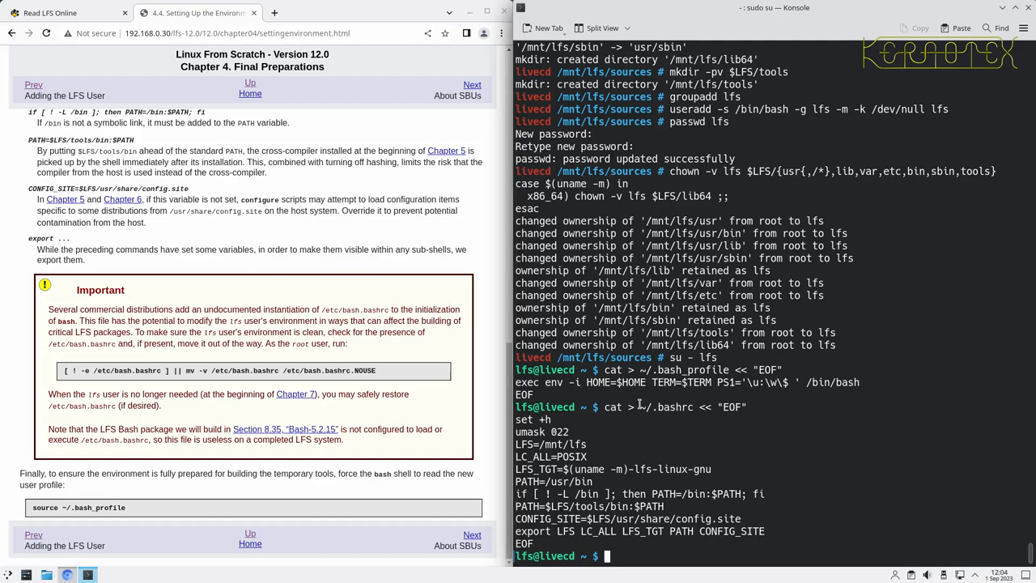
pyautogui.doubleClick(660, 406)
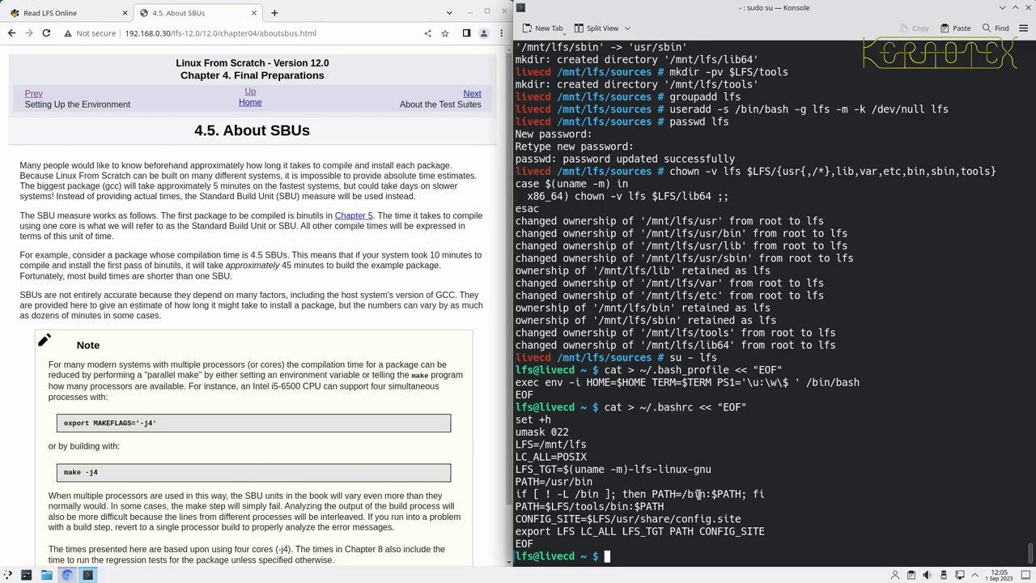
# Edit ~/.bashrc in vi and add the line export MAKEFLAGS='-j4'
pyautogui.write('vi')
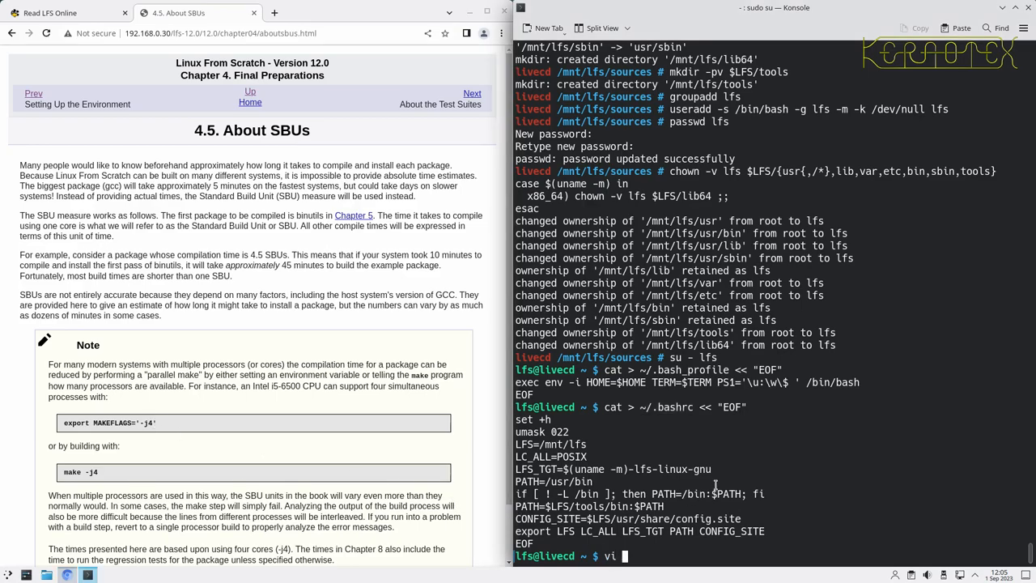
pyautogui.press('Return')
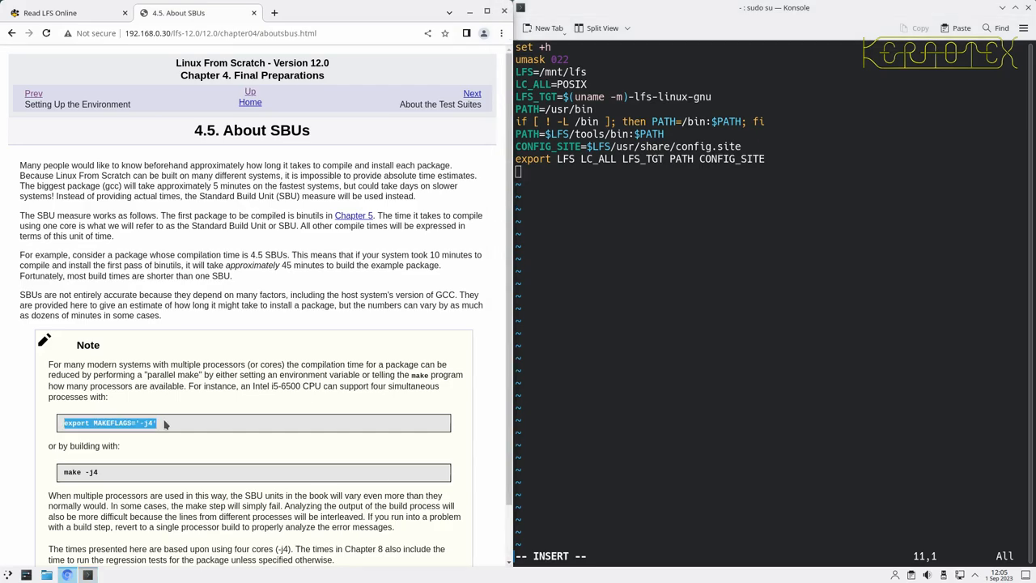
pyautogui.write("export MAKEFLAGS='-j4'")
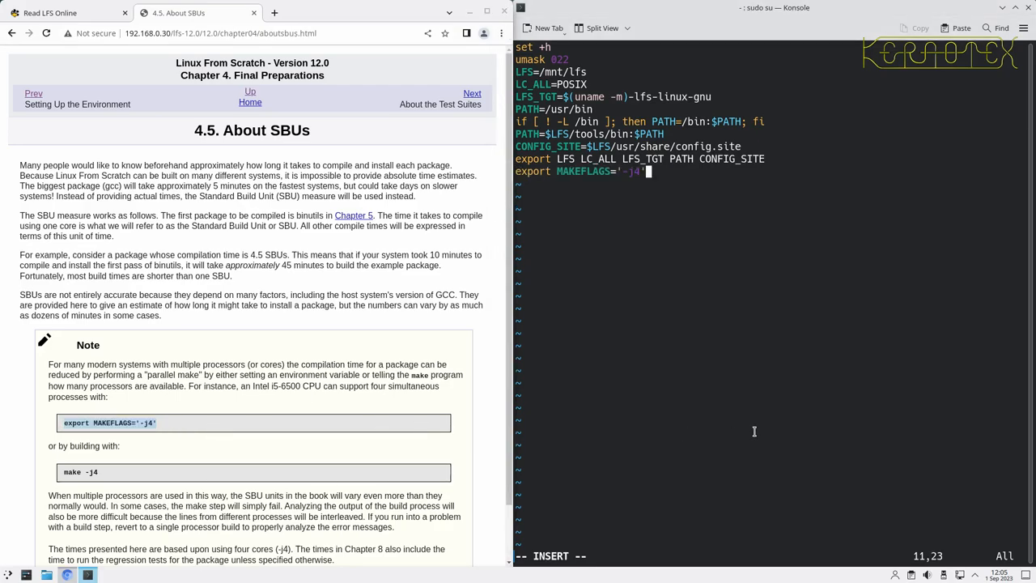
pyautogui.moveTo(646, 192)
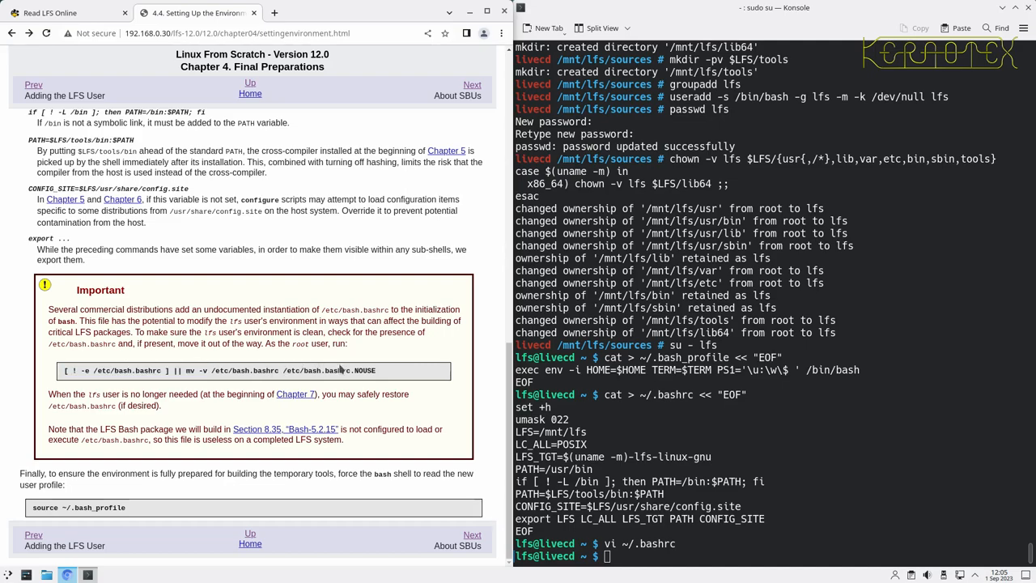
# Copy the [ ! -e /etc/bash.bashrc ] || mv check command from the book
pyautogui.rightClick(273, 371)
pyautogui.write("export MAKEFLAGS='-j4'")
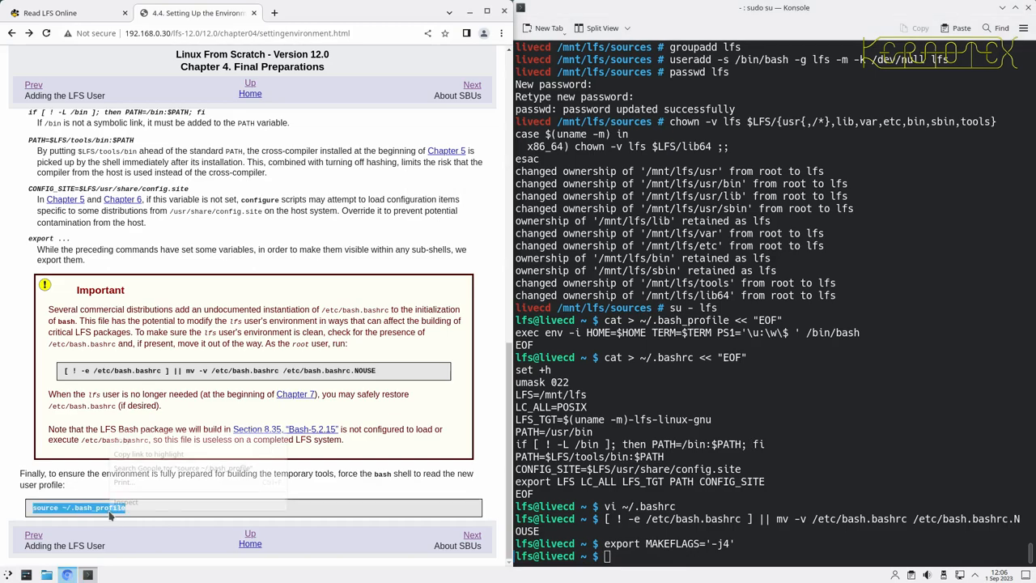
# Source ~/.bash_profile and echo $MAKEFLAGS to confirm it reports -j4
pyautogui.rightClick(110, 508)
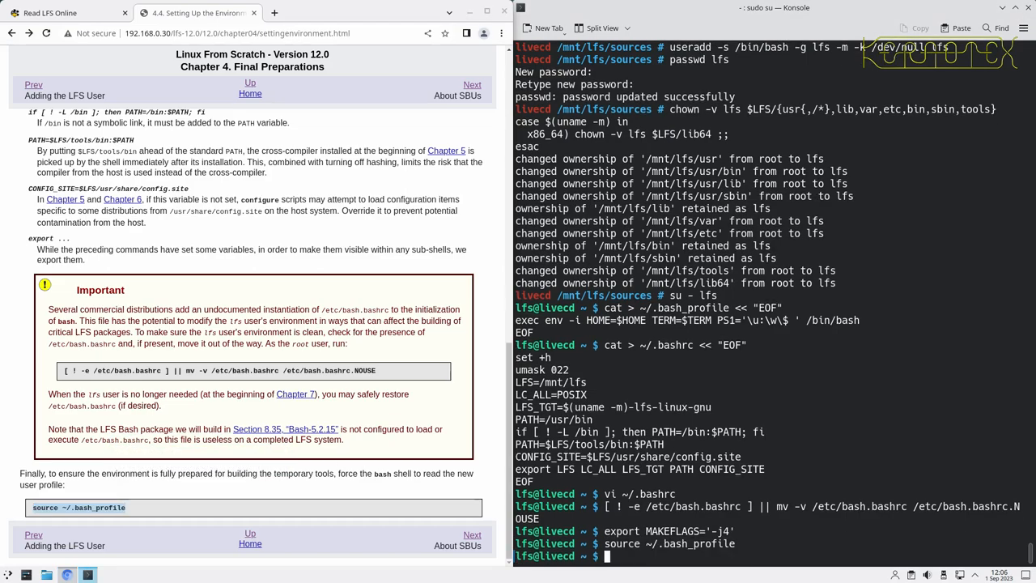
pyautogui.write('echo $MK')
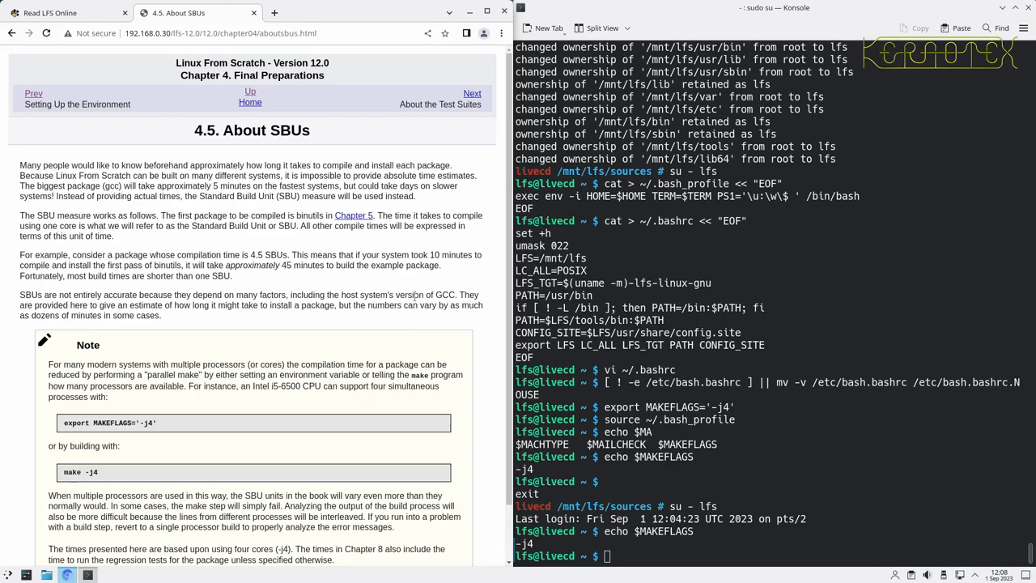
pyautogui.scroll(-3)
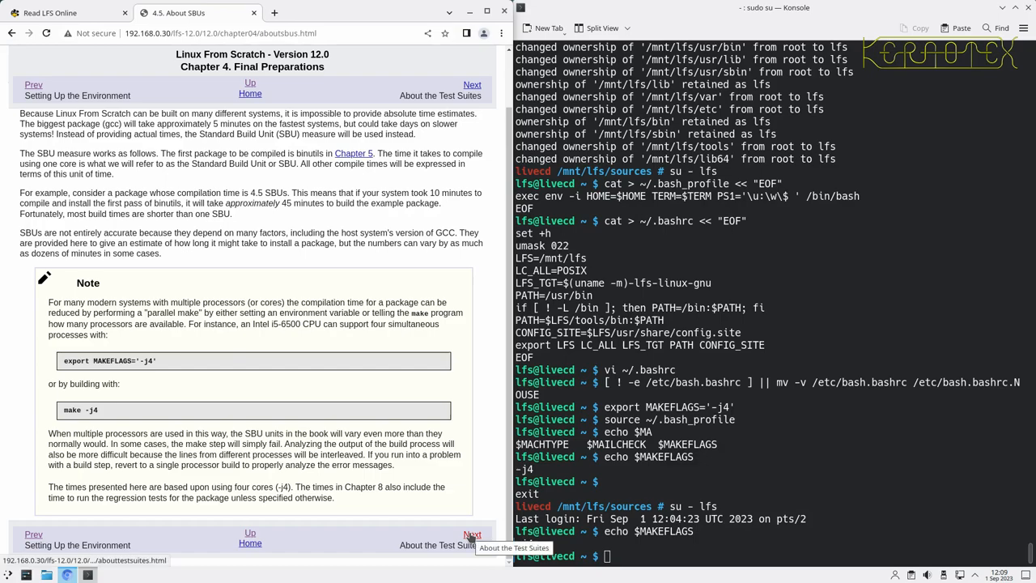
# Follow the Next link from About SBUs to 4.6 About the Test Suites
pyautogui.click(472, 537)
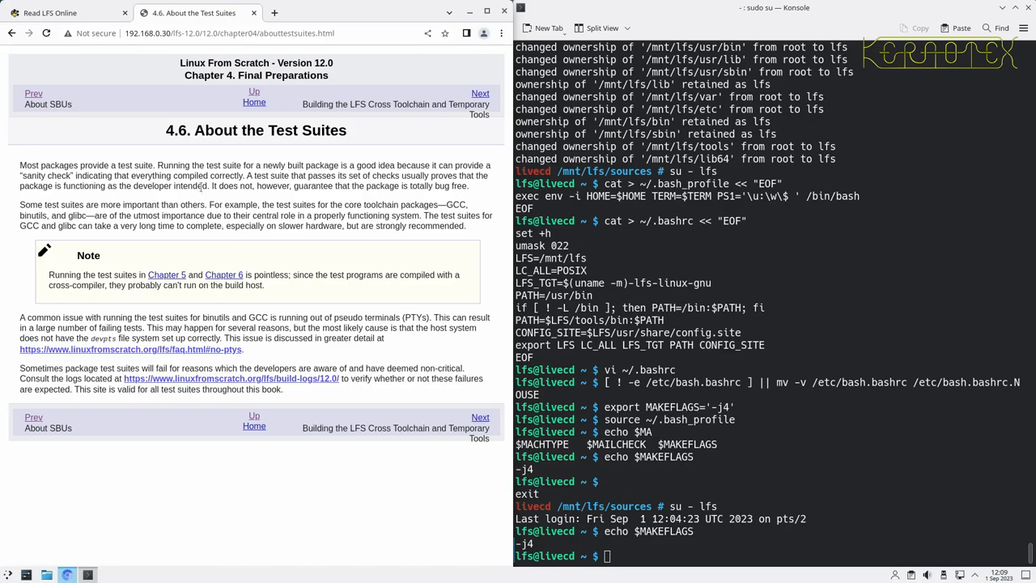
pyautogui.moveTo(233, 268)
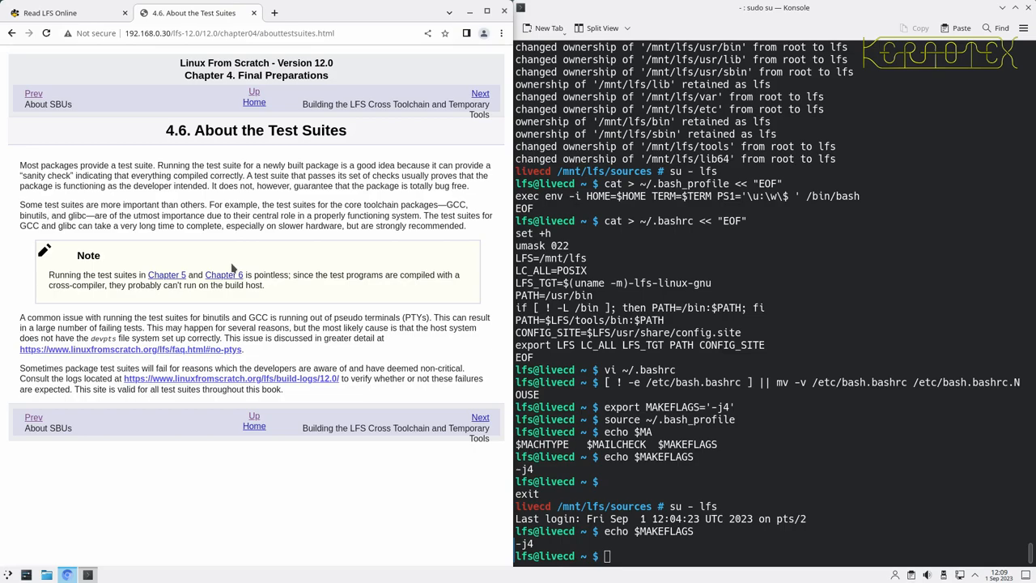
pyautogui.moveTo(340, 291)
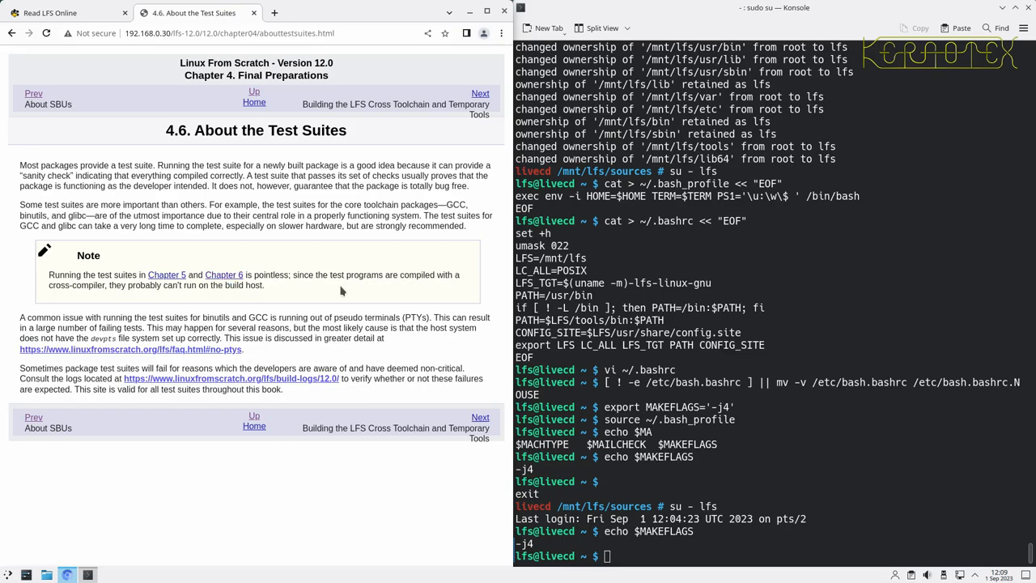
pyautogui.moveTo(261, 285)
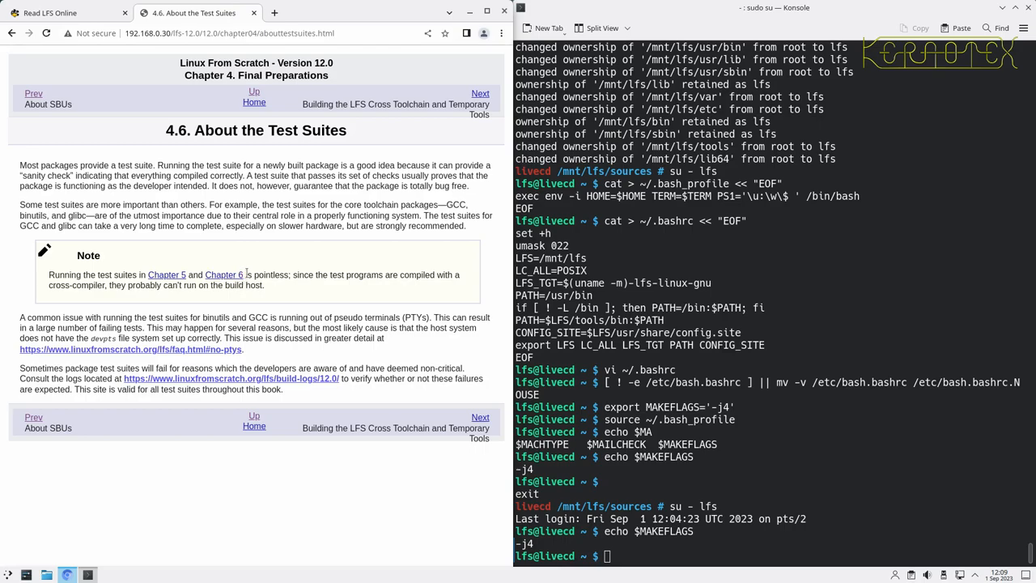
pyautogui.moveTo(279, 289)
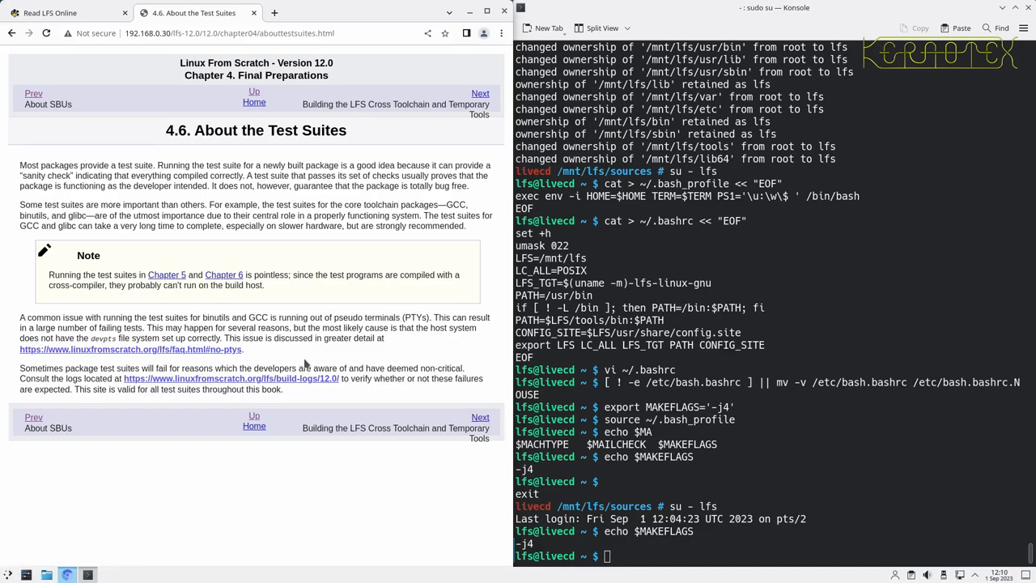
pyautogui.moveTo(255, 336)
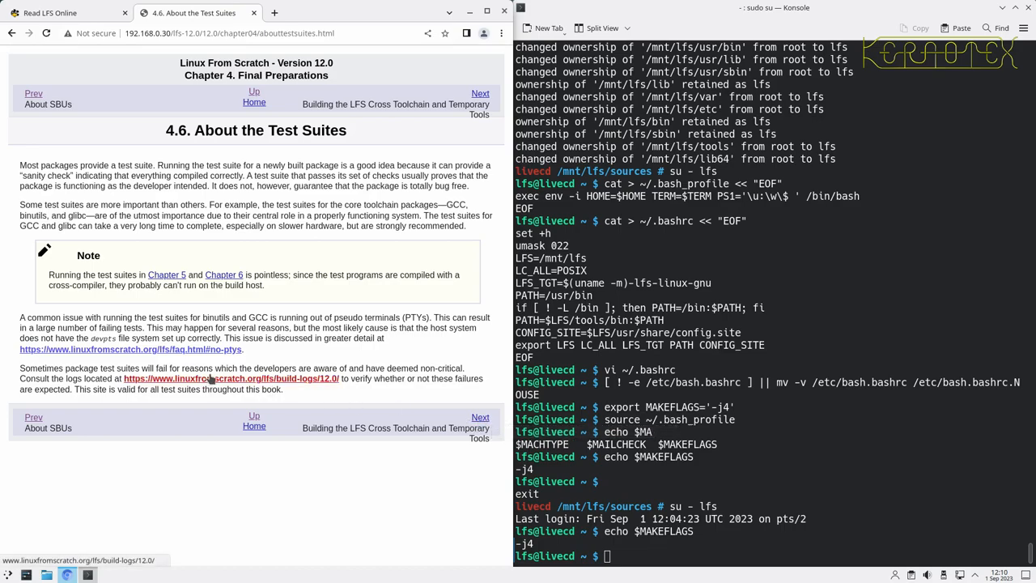
pyautogui.moveTo(230, 378)
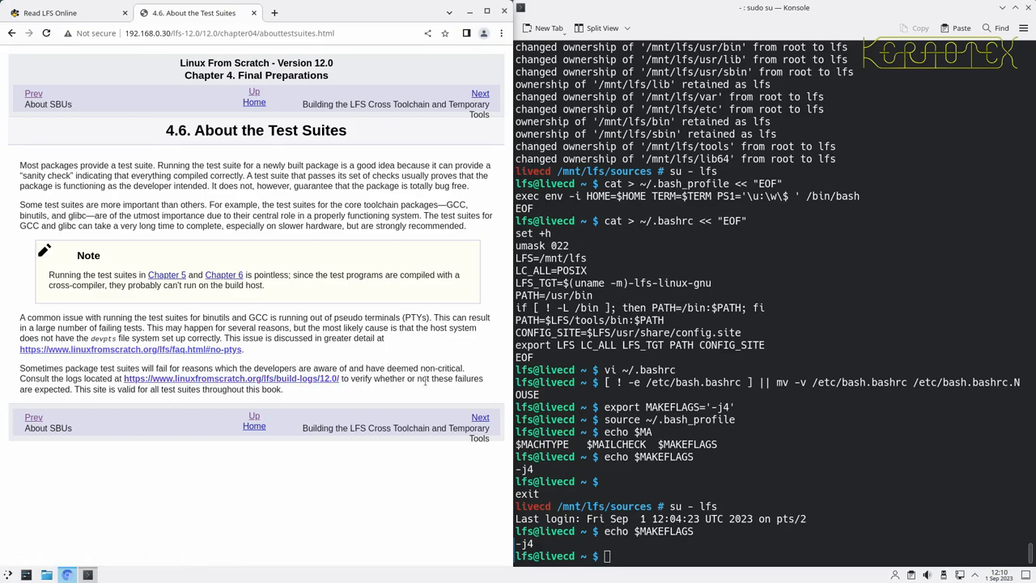
pyautogui.moveTo(480, 417)
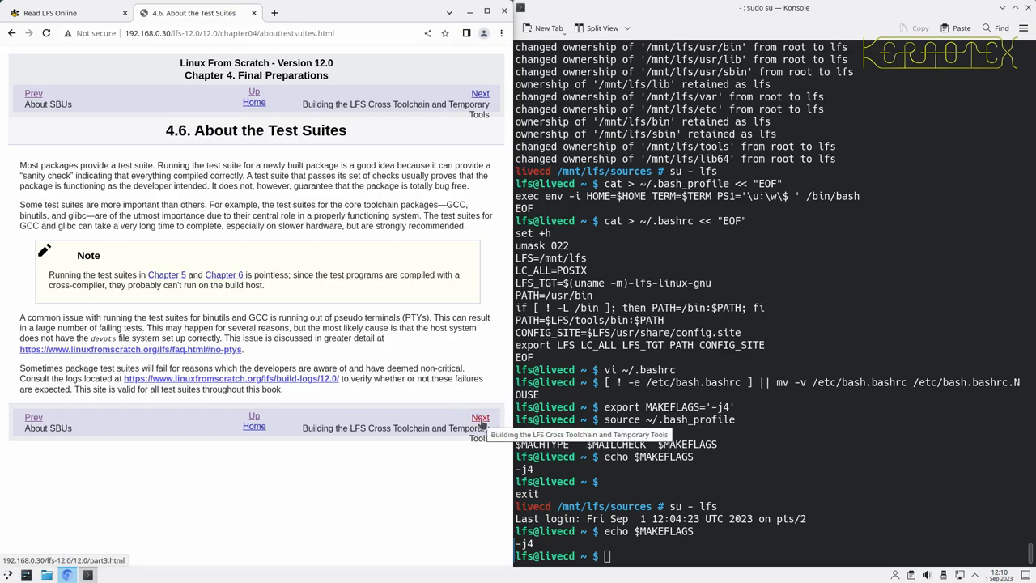